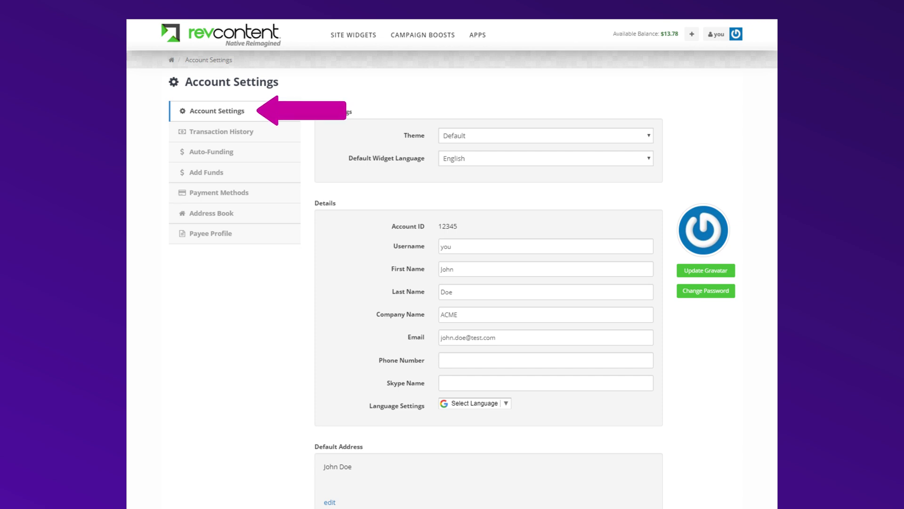
Step: Scroll through Revcontent's Account Settings page to review the account details
{"action": "scroll", "scroll_direction": "down", "scroll_amount": 3}
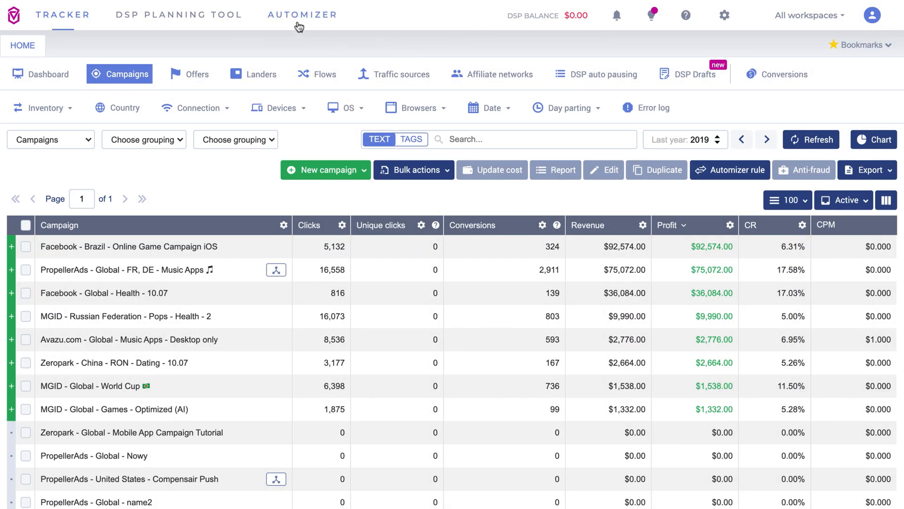
Step: Open the Automizer's Traffic sources integrations and start adding a new traffic source
{"action": "left_click", "coordinate": [303, 15]}
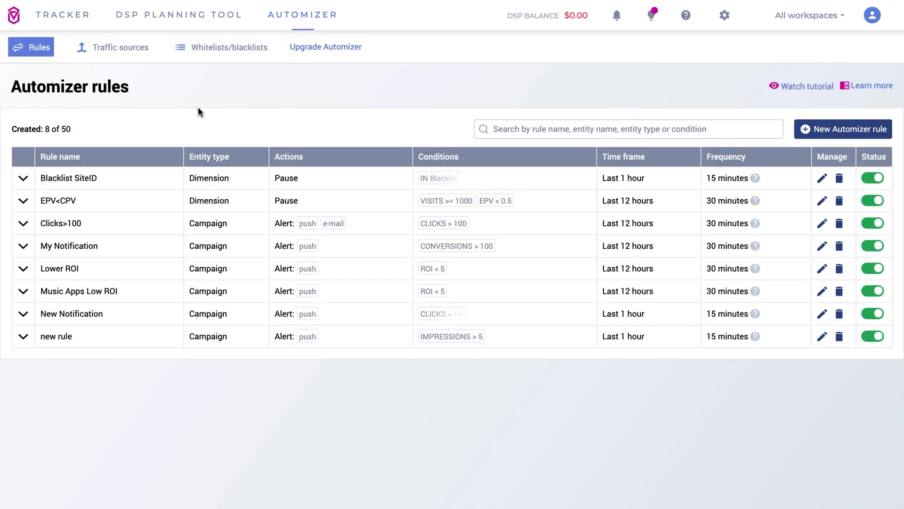
{"action": "left_click", "coordinate": [113, 47]}
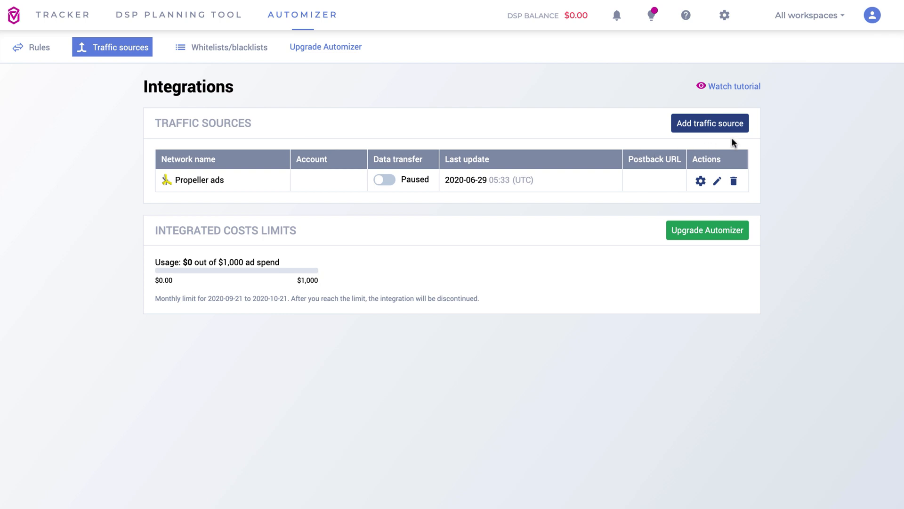
{"action": "left_click", "coordinate": [710, 123]}
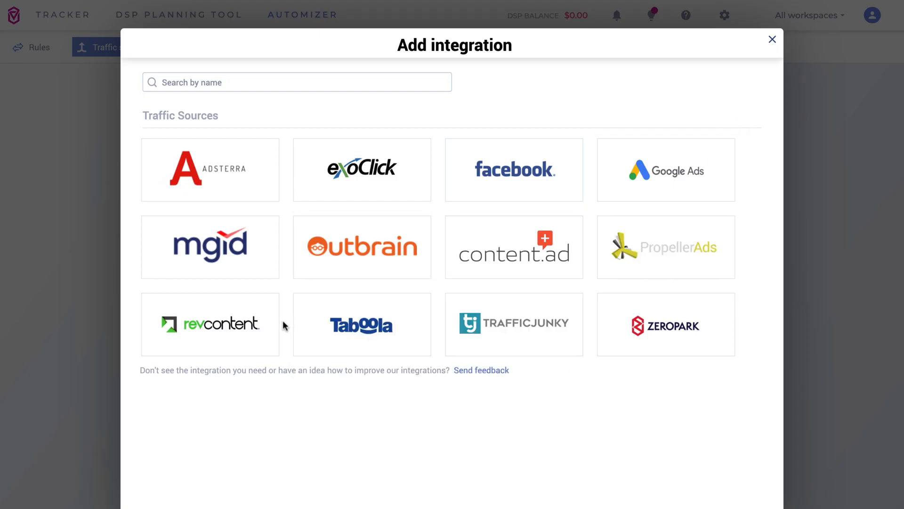
{"action": "mouse_move", "coordinate": [210, 323]}
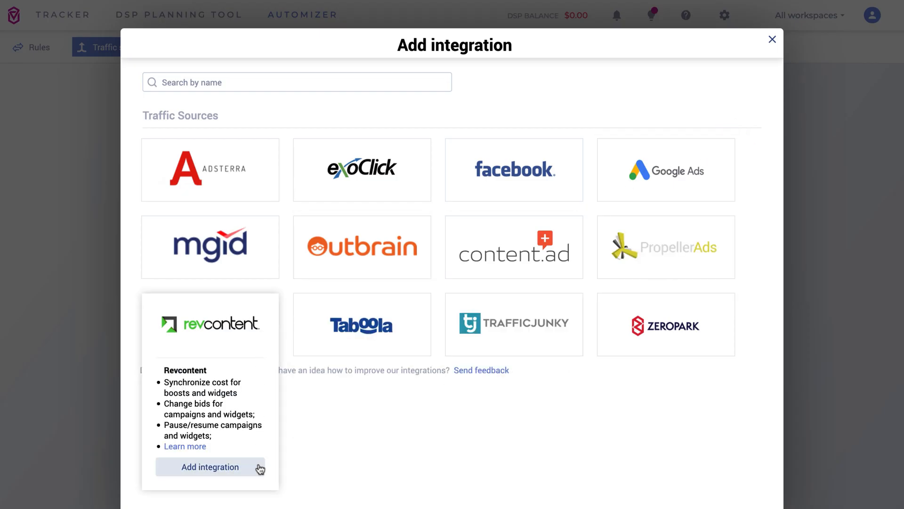
Step: Add the Revcontent integration with client ID and secret, cost estimation and auto-matching on
{"action": "left_click", "coordinate": [209, 467]}
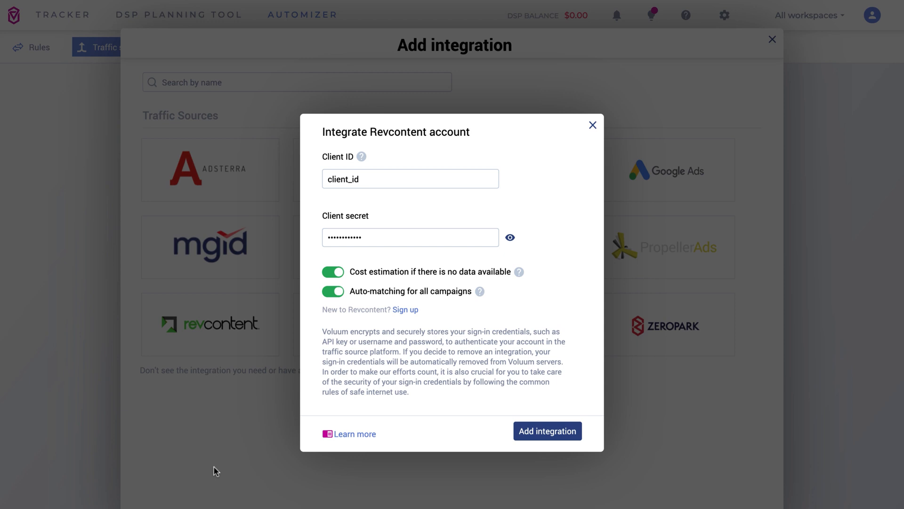
{"action": "left_click", "coordinate": [546, 431]}
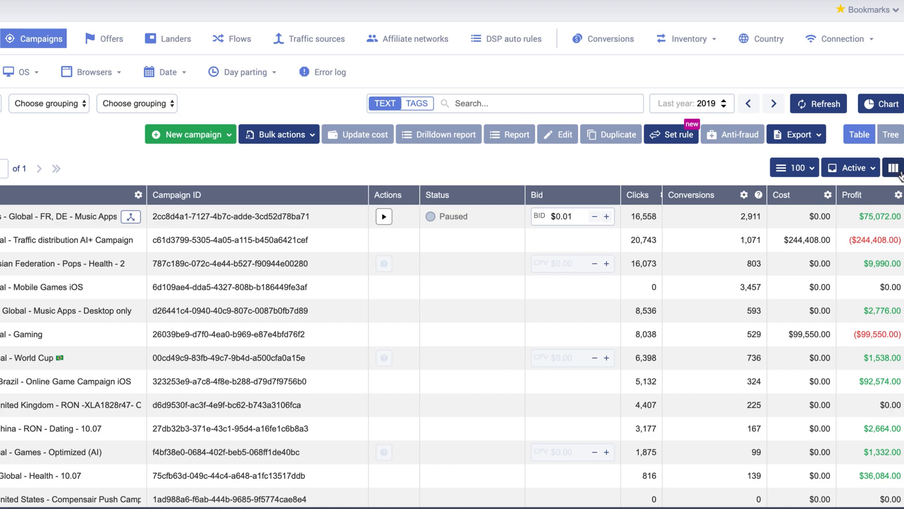
Step: Resume the paused Revcontent campaign and view its active rows with default bids
{"action": "left_click", "coordinate": [893, 167]}
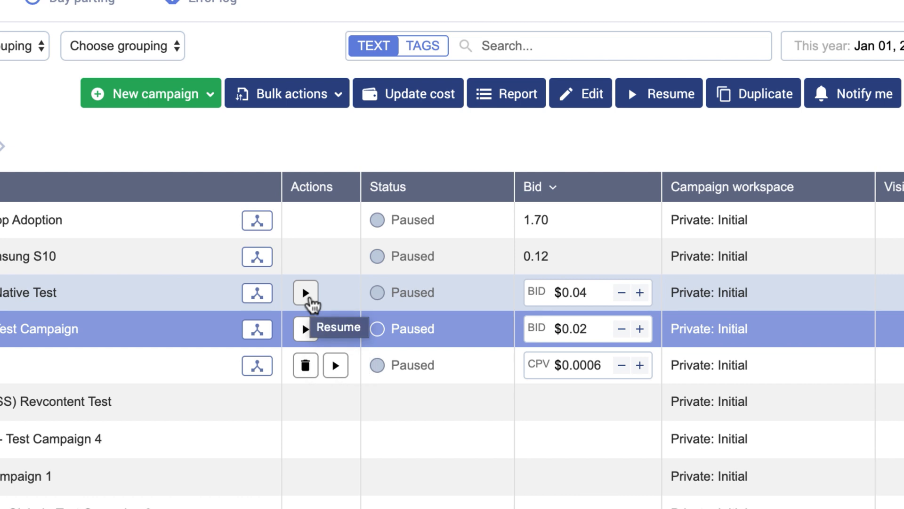
{"action": "left_click", "coordinate": [306, 292]}
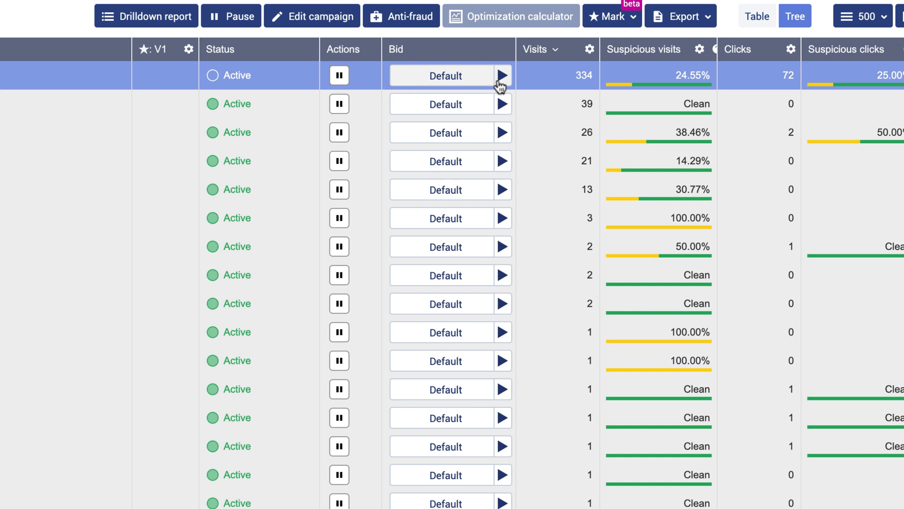
Step: Change the top row's bid from Default to a custom CPV of $0.18
{"action": "left_click", "coordinate": [501, 74]}
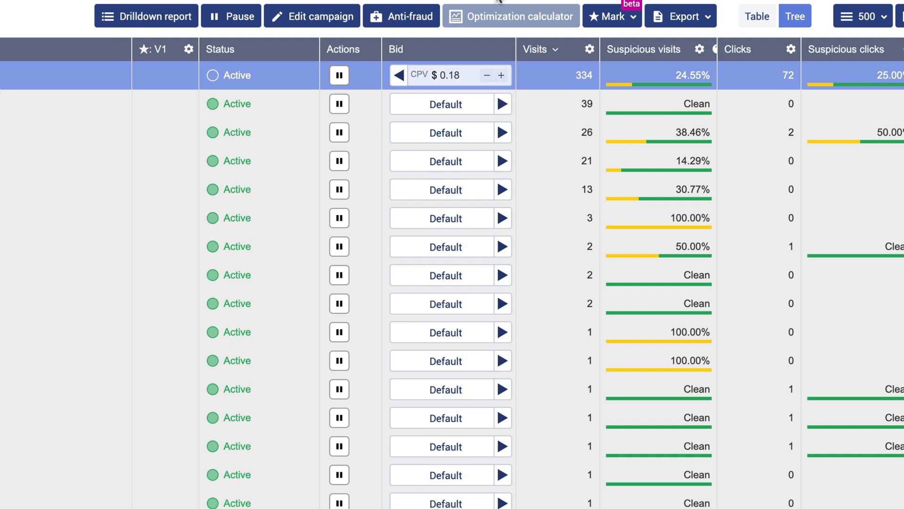
{"action": "left_click", "coordinate": [230, 16]}
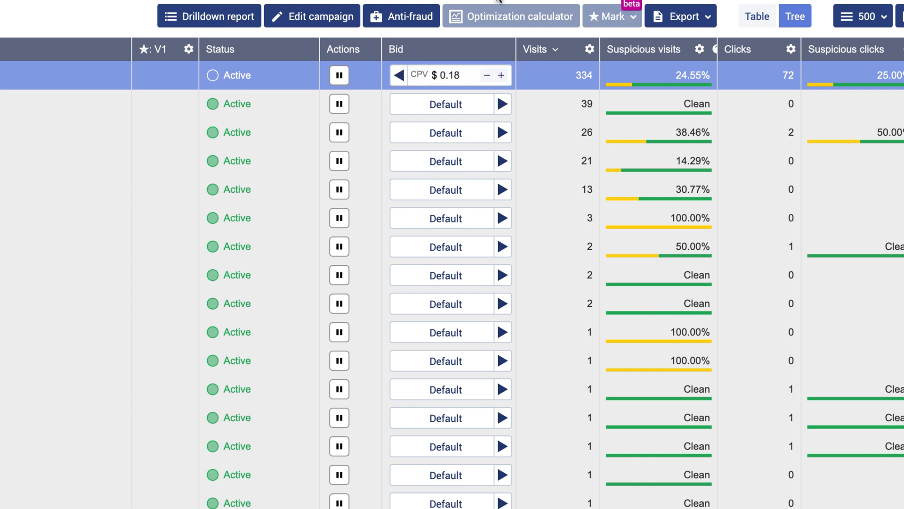